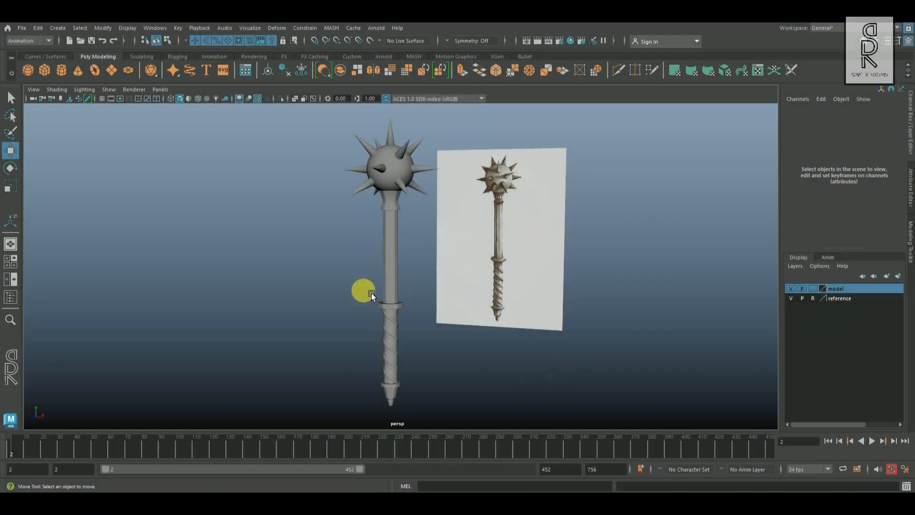
Step: Orbit the perspective view around the mace and its reference to face the model
{"action": "left_click_drag", "start_coordinate": [365, 292], "coordinate": [478, 344]}
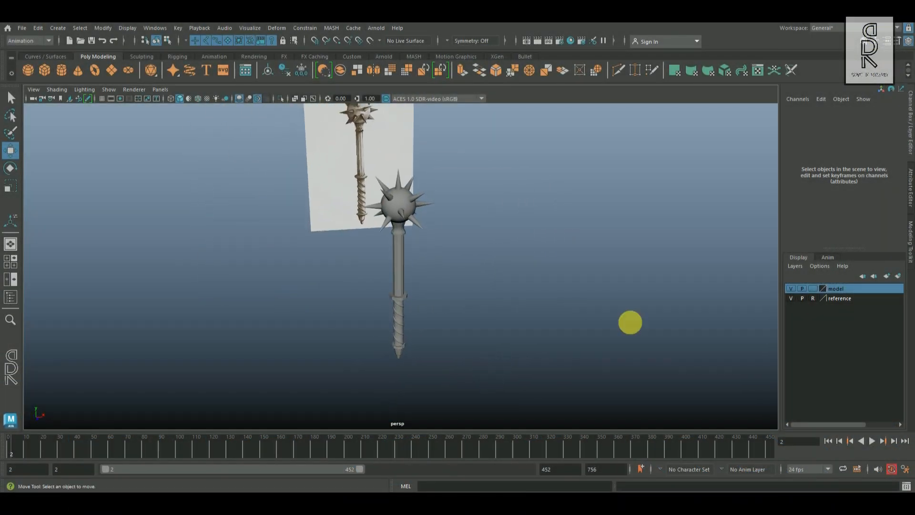
{"action": "left_click_drag", "start_coordinate": [630, 323], "coordinate": [492, 326]}
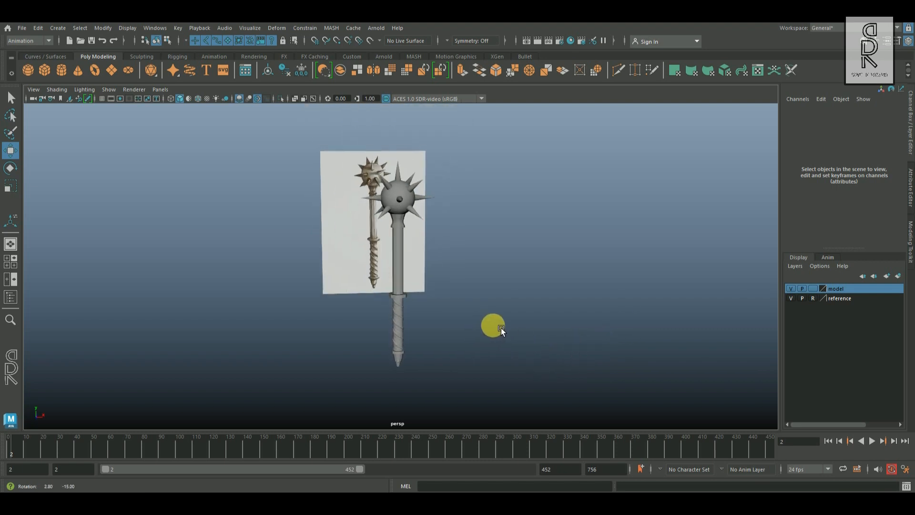
{"action": "left_click_drag", "start_coordinate": [492, 325], "coordinate": [545, 303]}
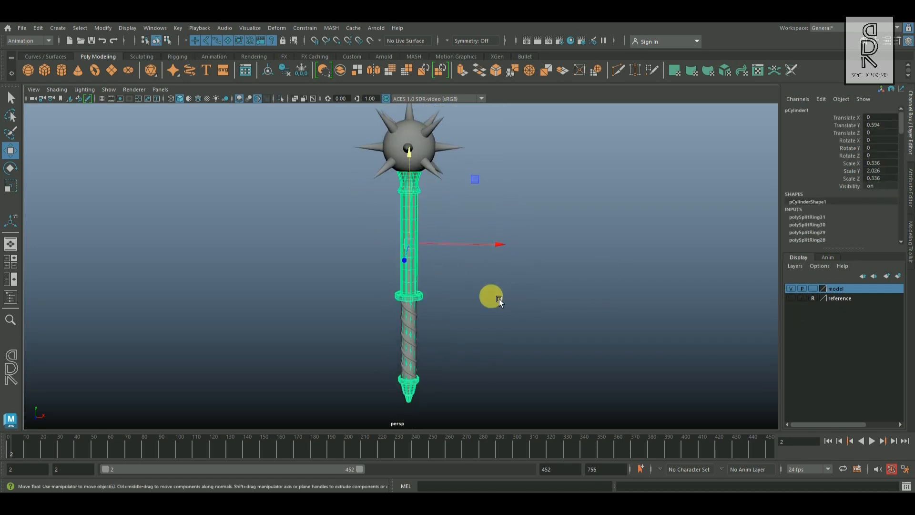
Step: Isolate the handle shaft in the viewport and bring up its UVs in the UV Editor
{"action": "left_click", "coordinate": [279, 98]}
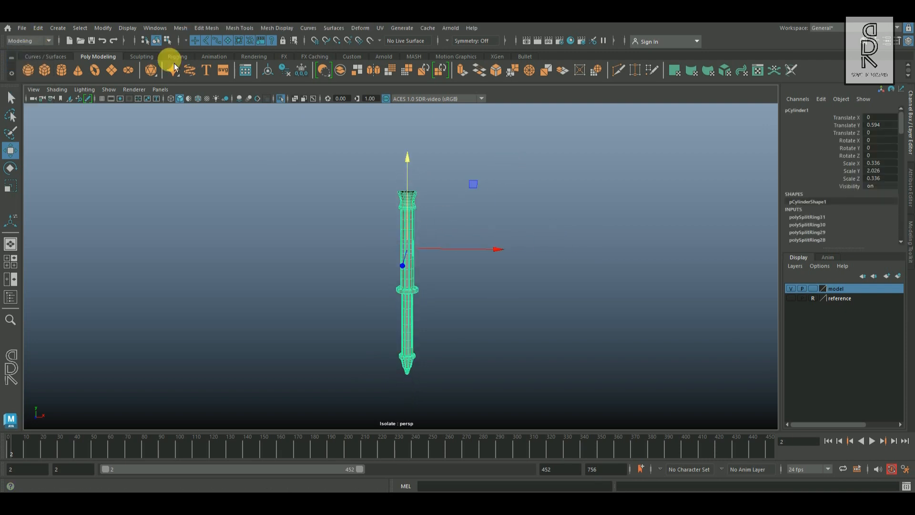
{"action": "left_click", "coordinate": [379, 27]}
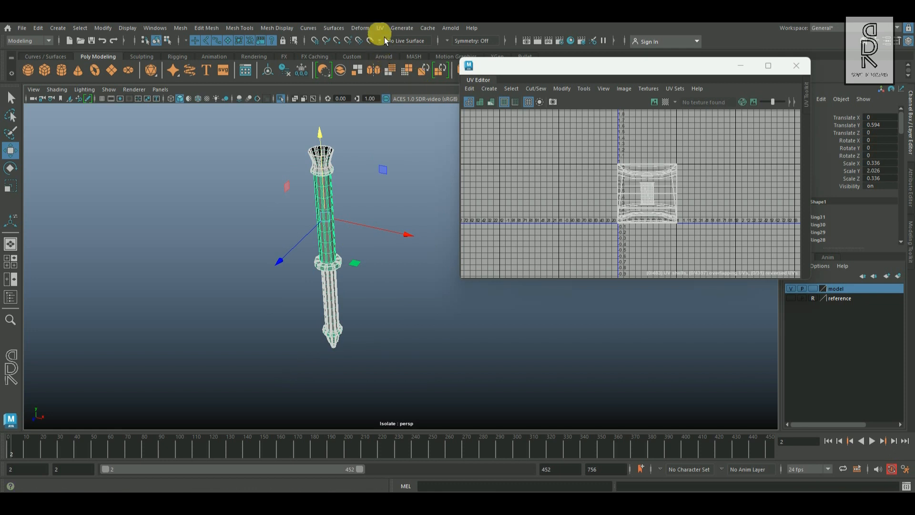
Step: Apply a planar UV projection to the handle shaft from the UV menu's Planar options
{"action": "left_click", "coordinate": [379, 28]}
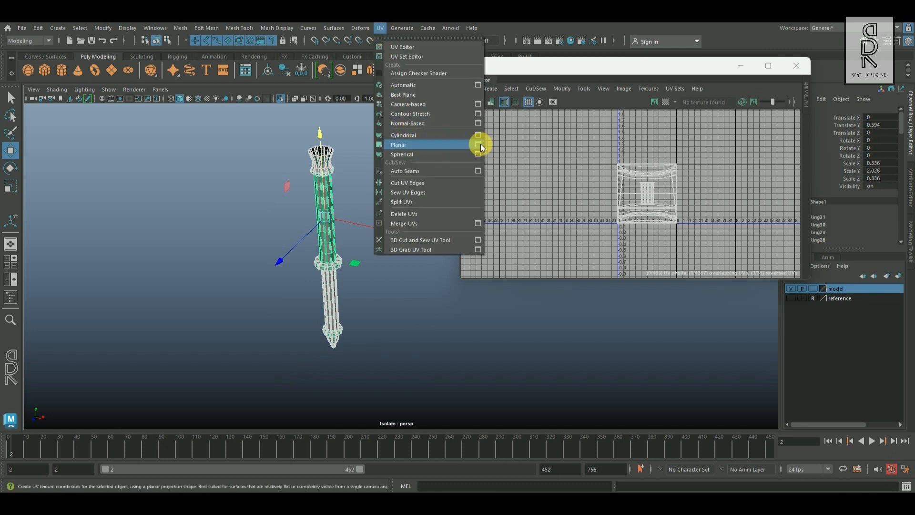
{"action": "left_click", "coordinate": [478, 144]}
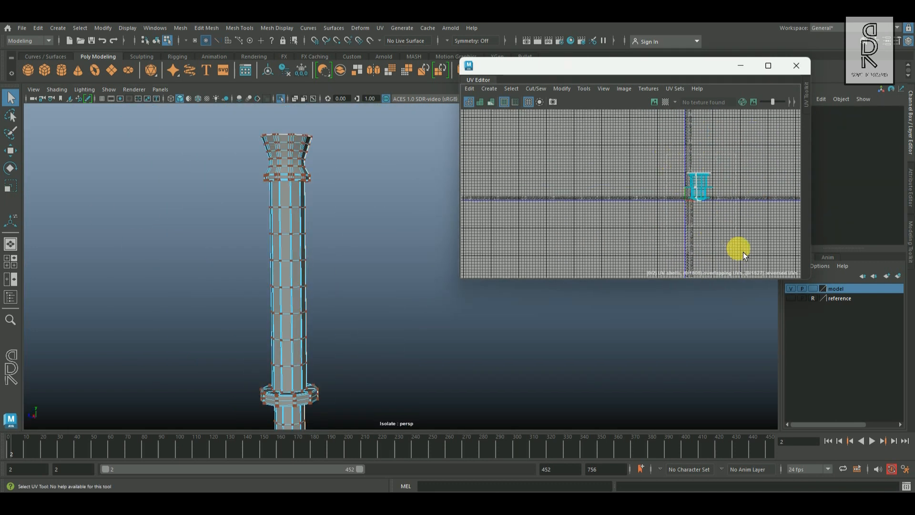
Step: Unfold the shaft's UV shell into a long strip and move it into the 0–1 texture square
{"action": "right_click", "coordinate": [738, 248]}
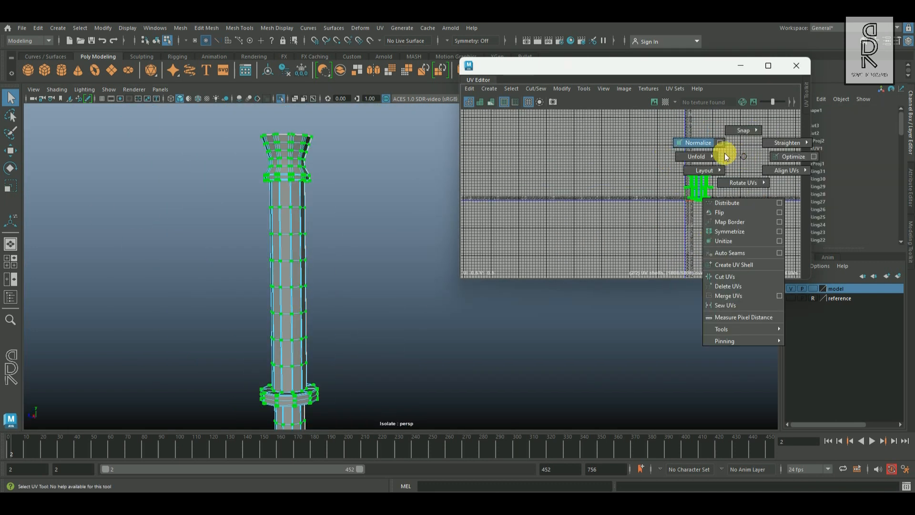
{"action": "left_click", "coordinate": [695, 157]}
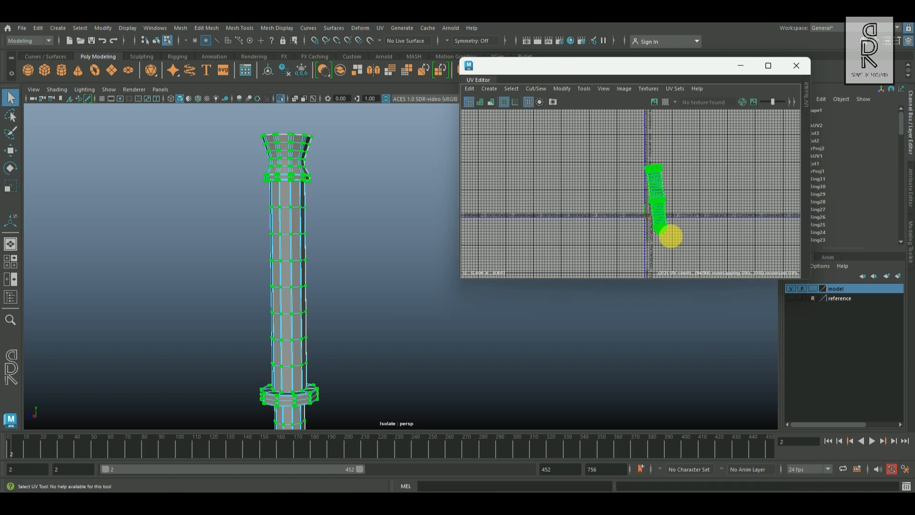
{"action": "left_click_drag", "start_coordinate": [668, 237], "coordinate": [701, 209]}
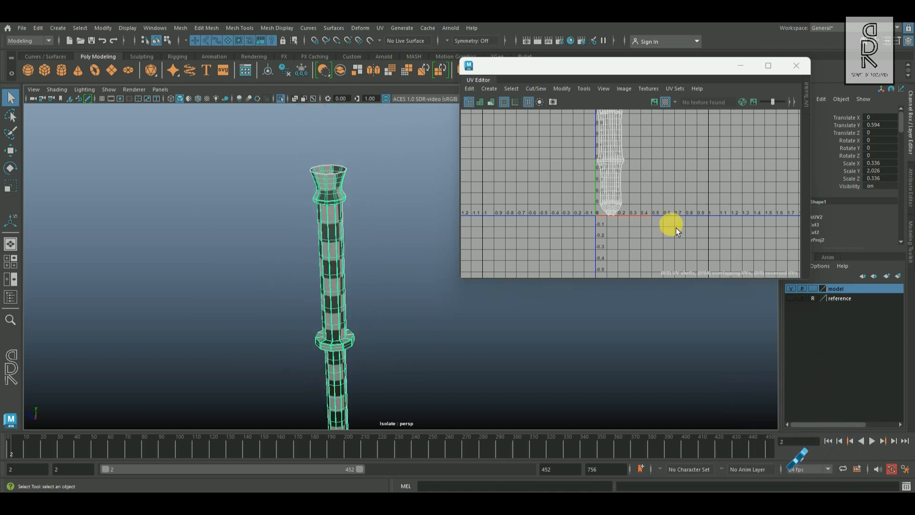
{"action": "right_click", "coordinate": [336, 204]}
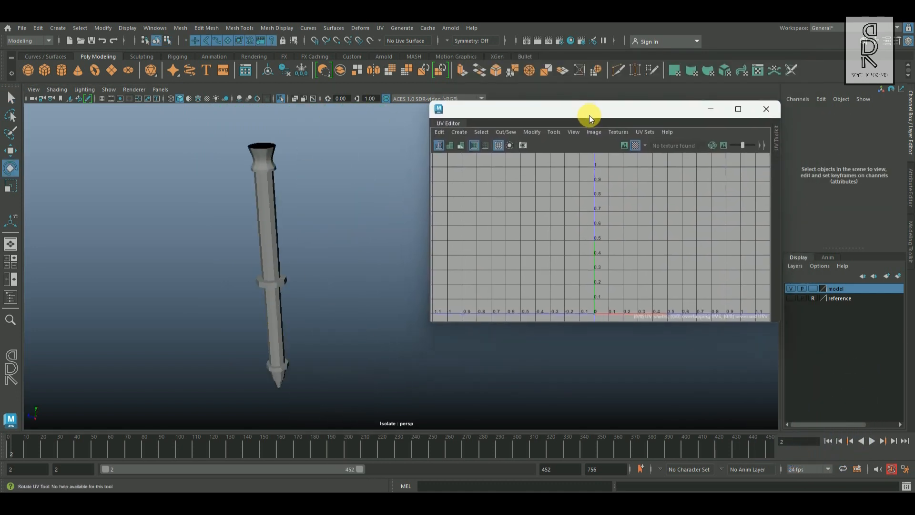
Step: Dock the UV Editor beside the perspective view and select the twisted grip cylinder
{"action": "left_click", "coordinate": [170, 89]}
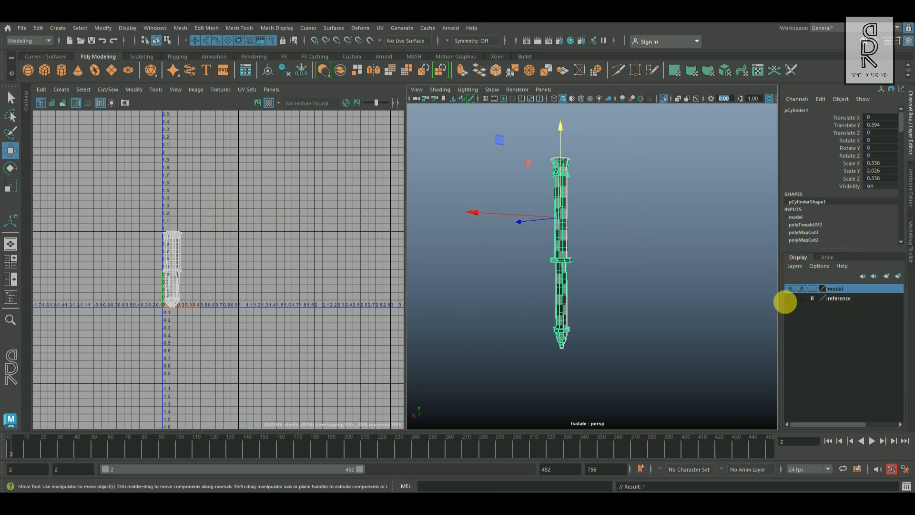
{"action": "left_click", "coordinate": [586, 206]}
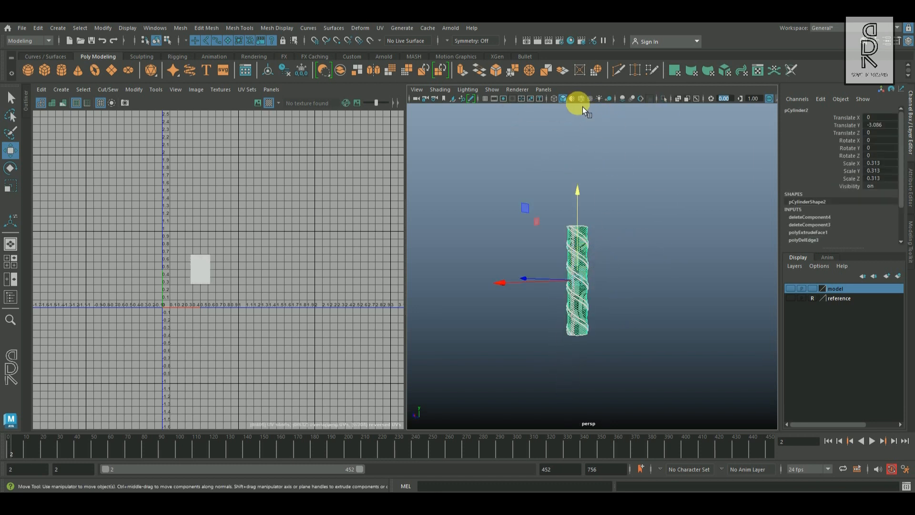
{"action": "mouse_move", "coordinate": [671, 97]}
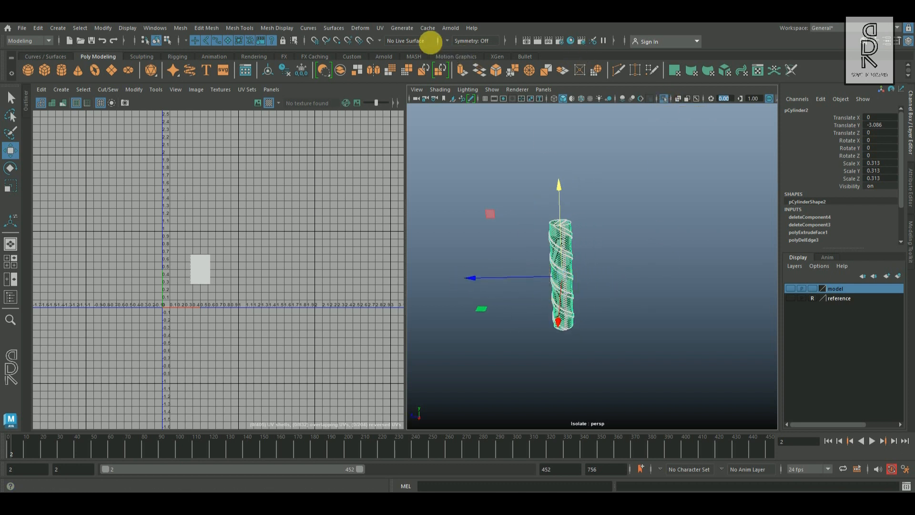
Step: Planar-project the grip's UVs, cut them along the seam edges and unfold the shell into a strip
{"action": "left_click", "coordinate": [379, 28]}
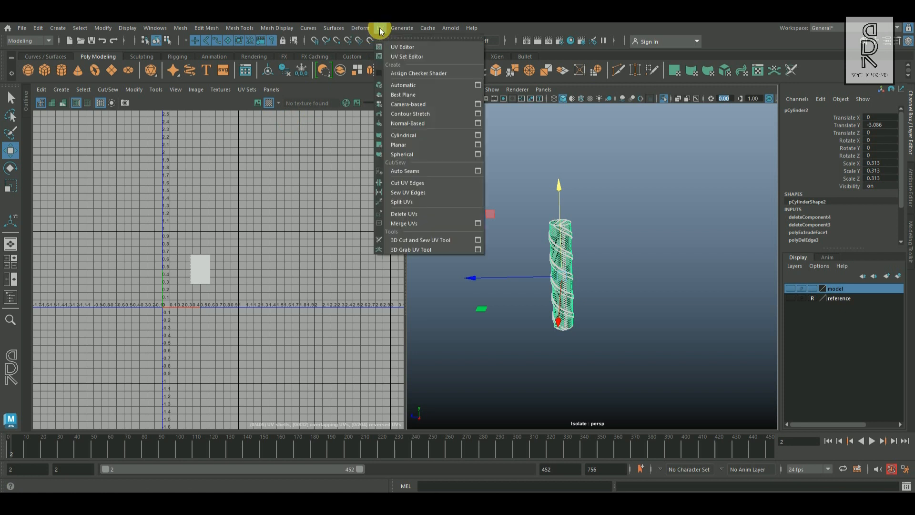
{"action": "mouse_move", "coordinate": [398, 144]}
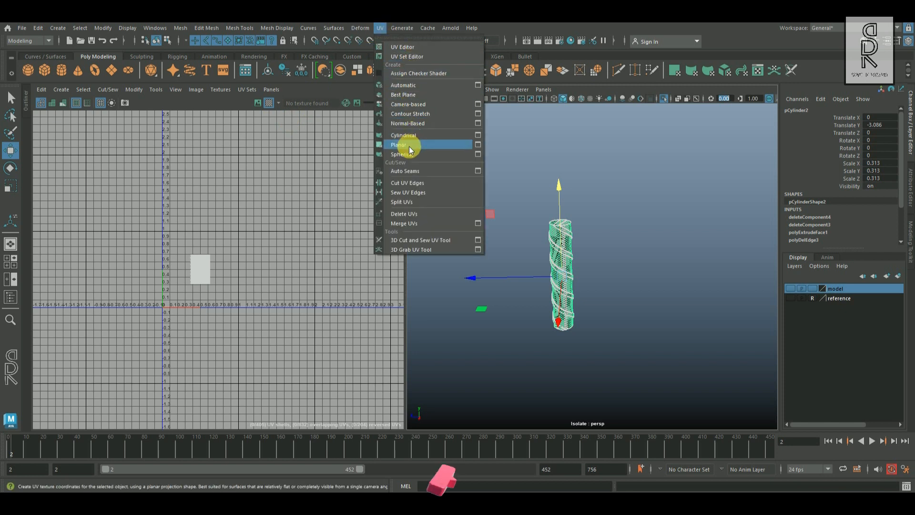
{"action": "left_click", "coordinate": [398, 144]}
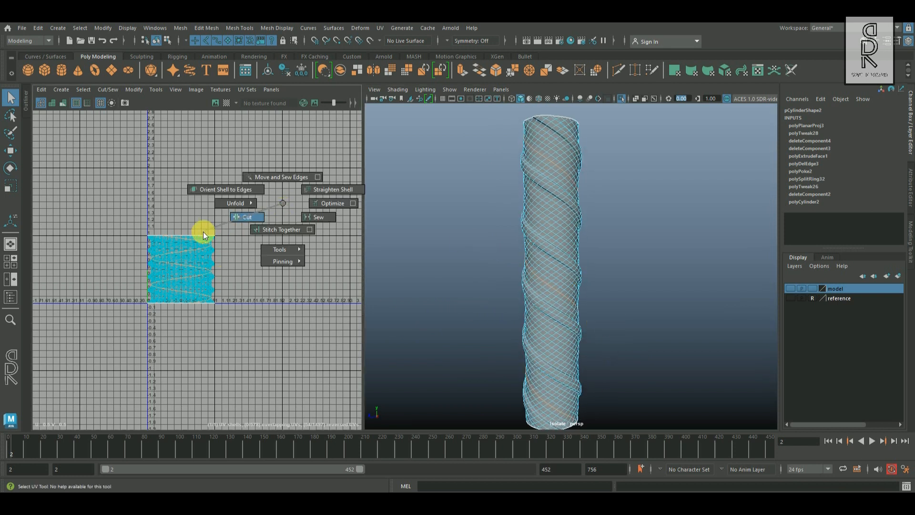
{"action": "left_click", "coordinate": [247, 216]}
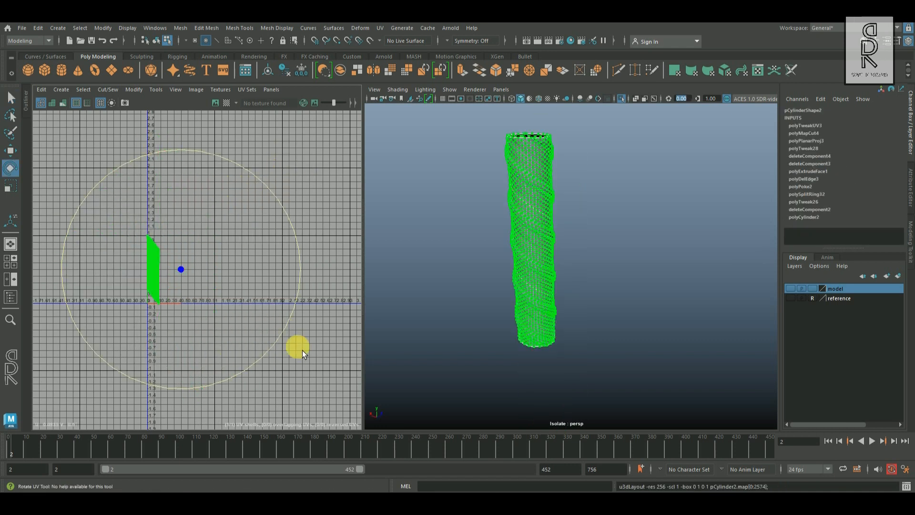
{"action": "right_click", "coordinate": [531, 157]}
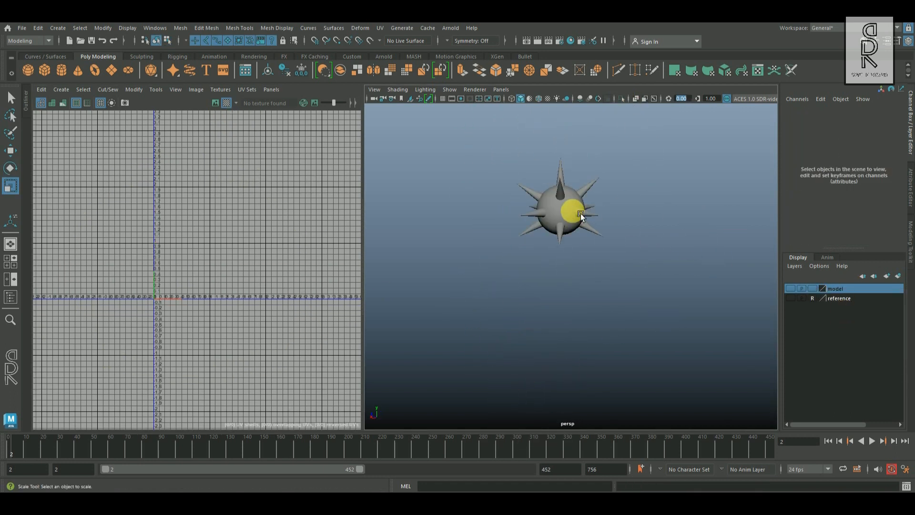
Step: Select the spiked head, isolate its core sphere and zoom in on its checker-textured UVs
{"action": "left_click", "coordinate": [578, 212]}
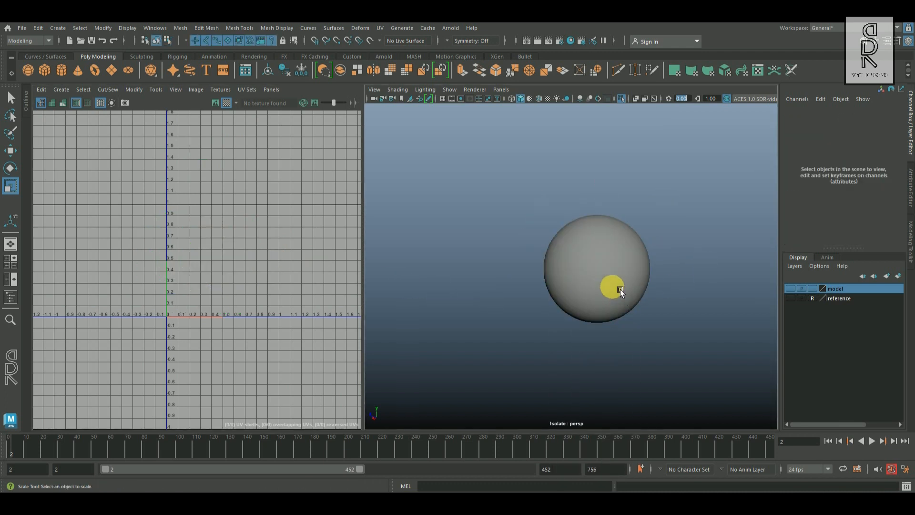
{"action": "left_click", "coordinate": [595, 269]}
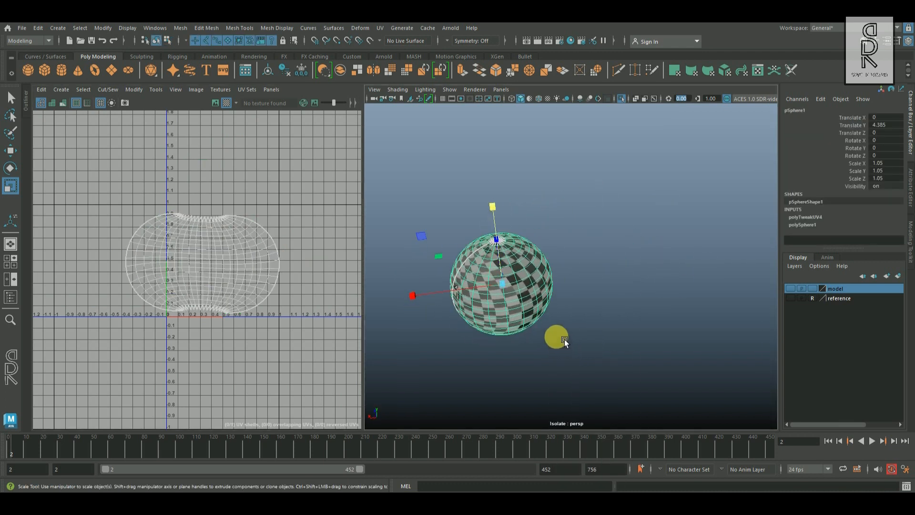
{"action": "left_click_drag", "start_coordinate": [564, 341], "coordinate": [575, 266]}
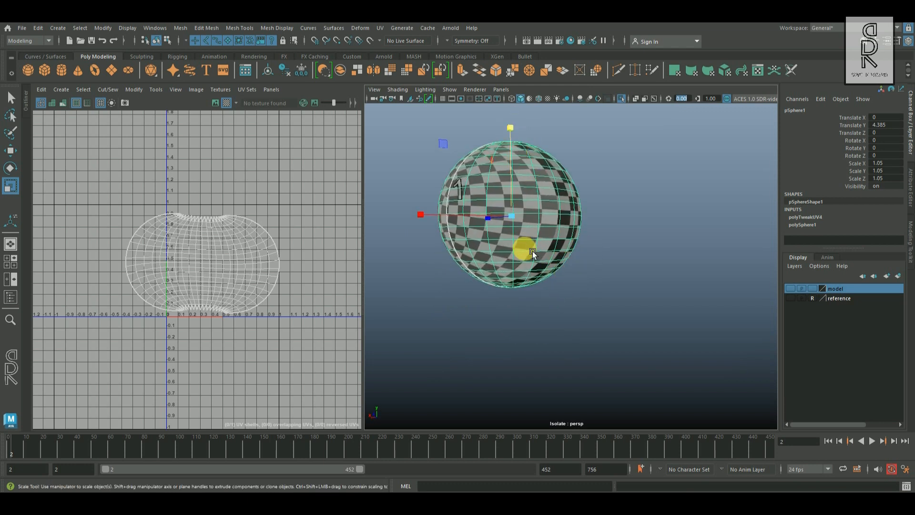
Step: Apply a spherical UV projection to the head sphere and select it whole for cutting along the equator
{"action": "left_click", "coordinate": [380, 27]}
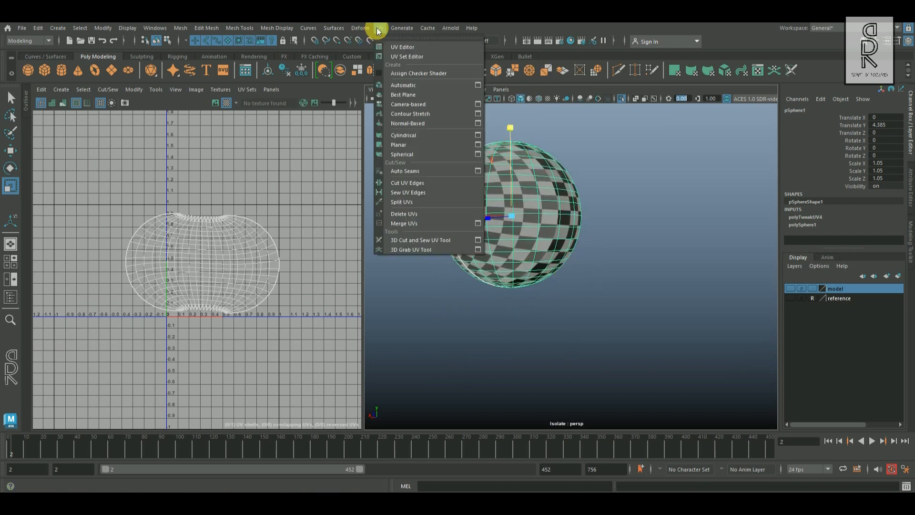
{"action": "mouse_move", "coordinate": [401, 154]}
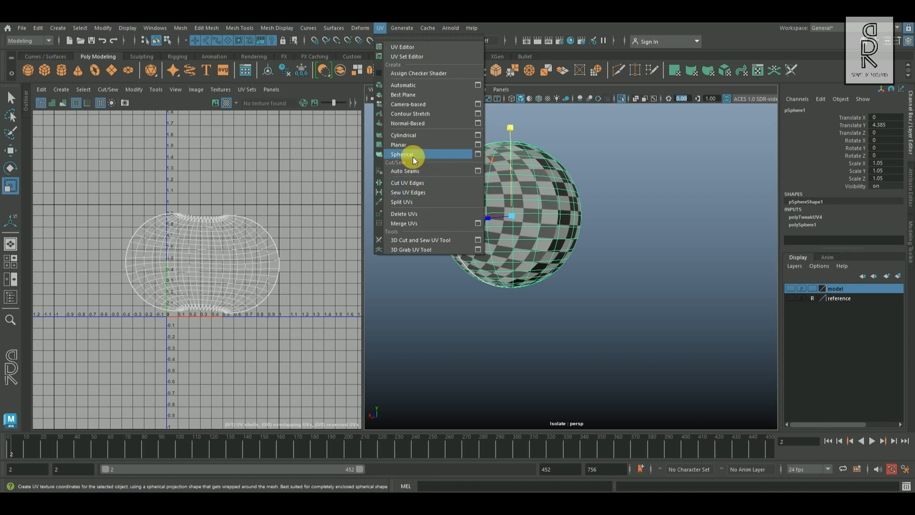
{"action": "left_click", "coordinate": [477, 144]}
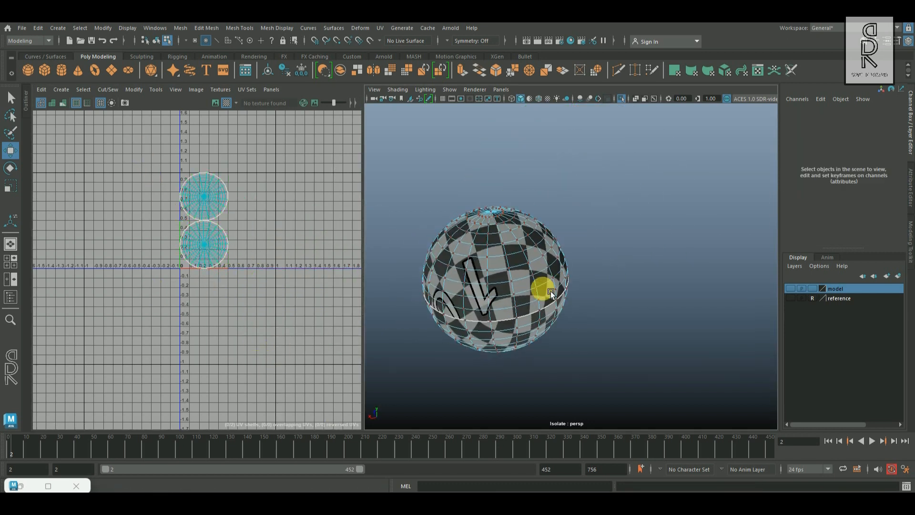
{"action": "left_click_drag", "start_coordinate": [549, 292], "coordinate": [558, 312]}
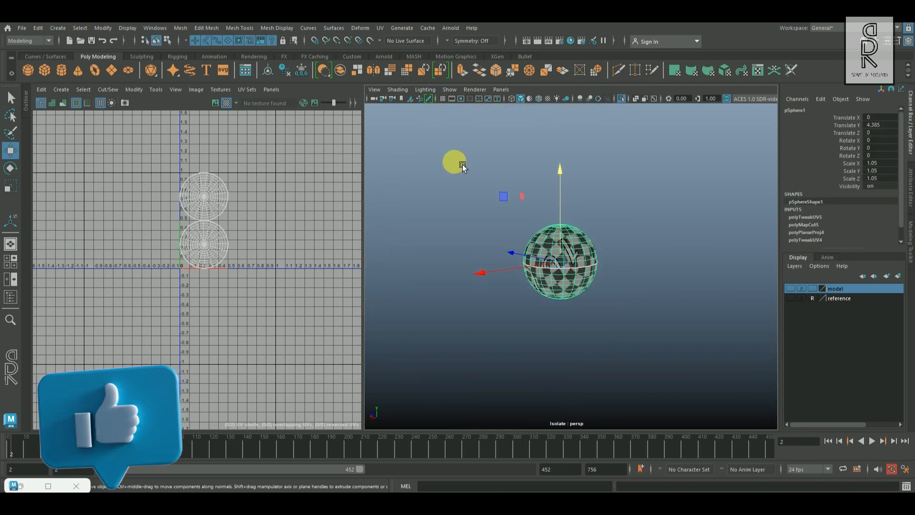
Step: Pick one spike cone and planar-project its UVs, ready to cut a seam and unfold into a fan shell
{"action": "right_click", "coordinate": [835, 288]}
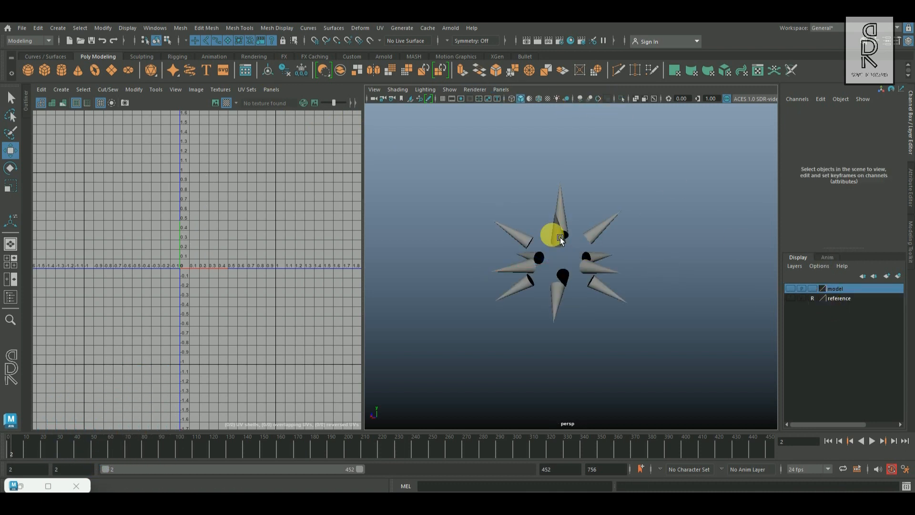
{"action": "left_click_drag", "start_coordinate": [561, 236], "coordinate": [532, 216]}
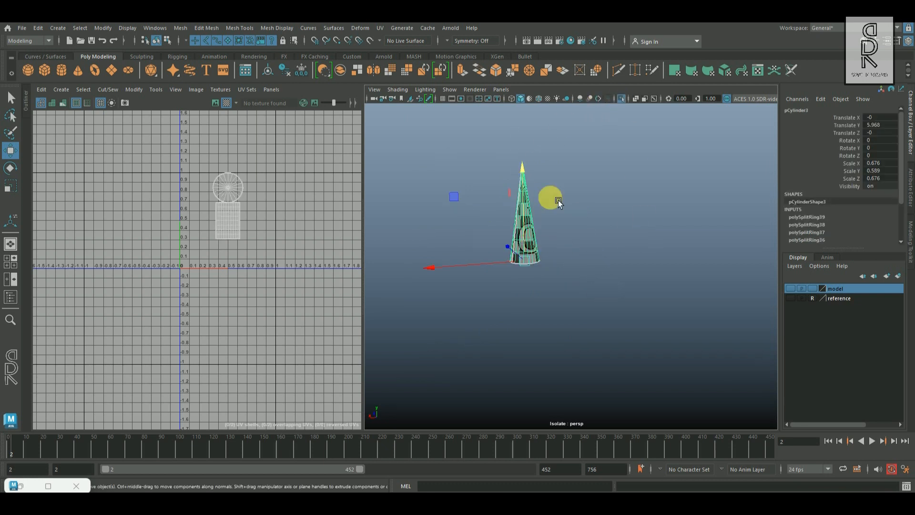
{"action": "left_click", "coordinate": [381, 27]}
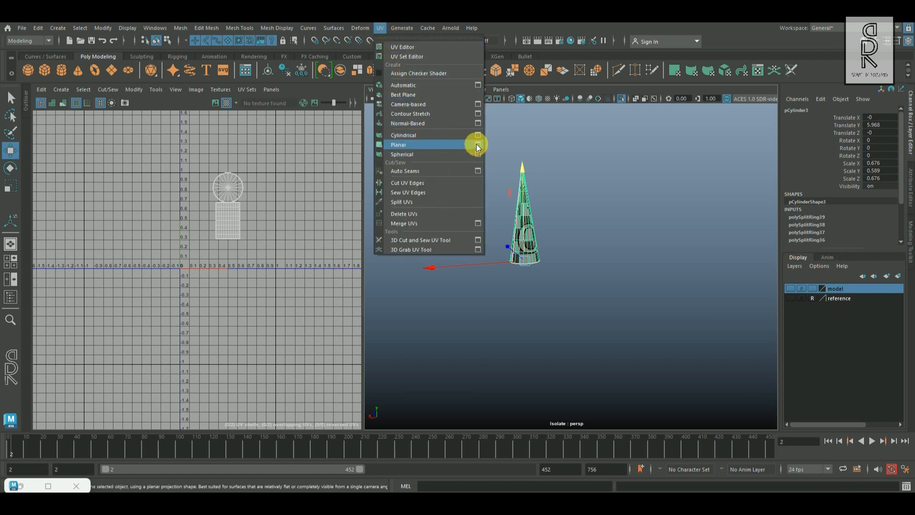
{"action": "left_click", "coordinate": [477, 144]}
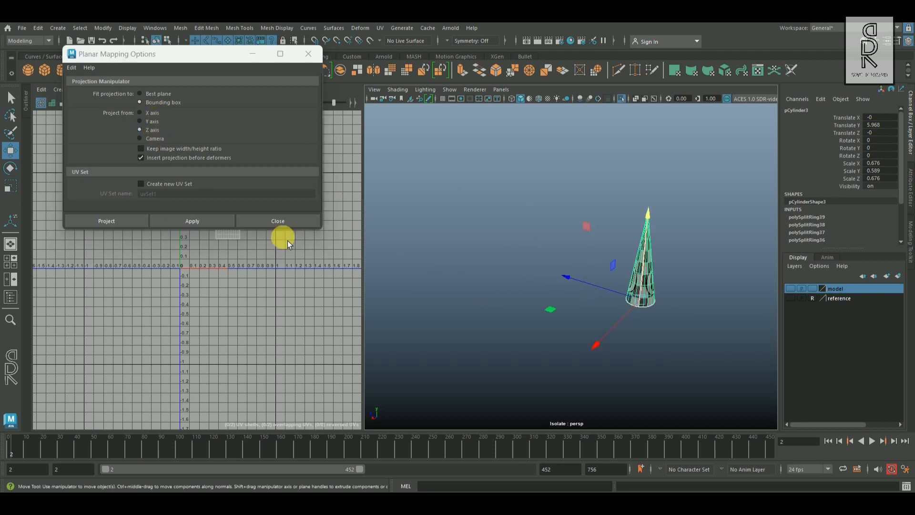
{"action": "left_click", "coordinate": [277, 220]}
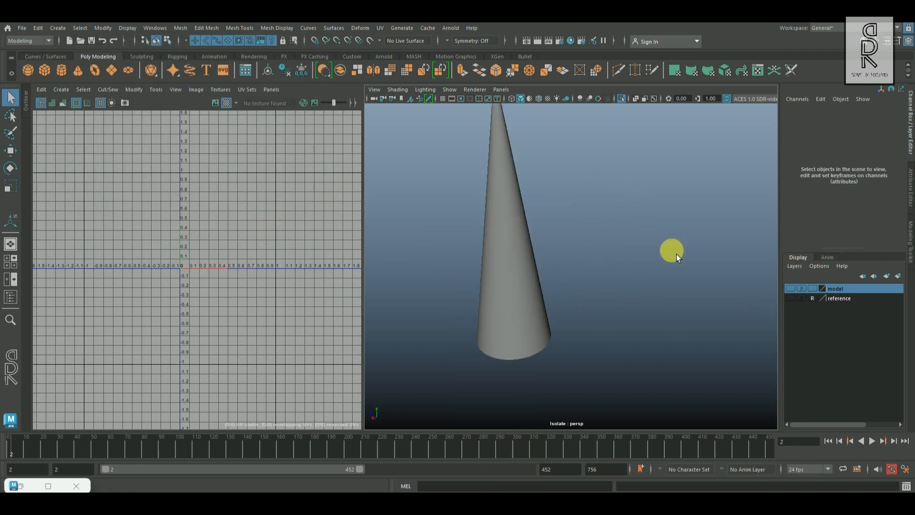
{"action": "right_click", "coordinate": [671, 250]}
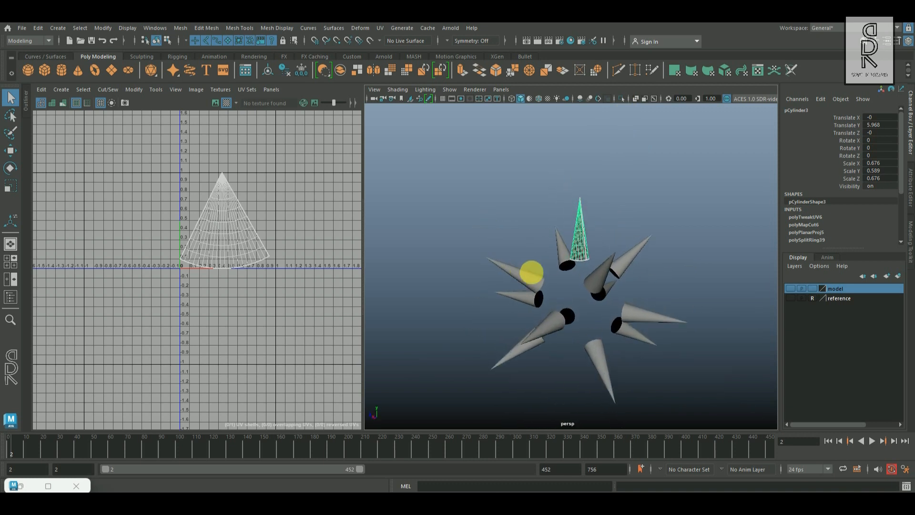
Step: Set up Transfer Attributes with UV sets to All to copy the unwrapped spike's layout
{"action": "left_click_drag", "start_coordinate": [573, 269], "coordinate": [622, 279]}
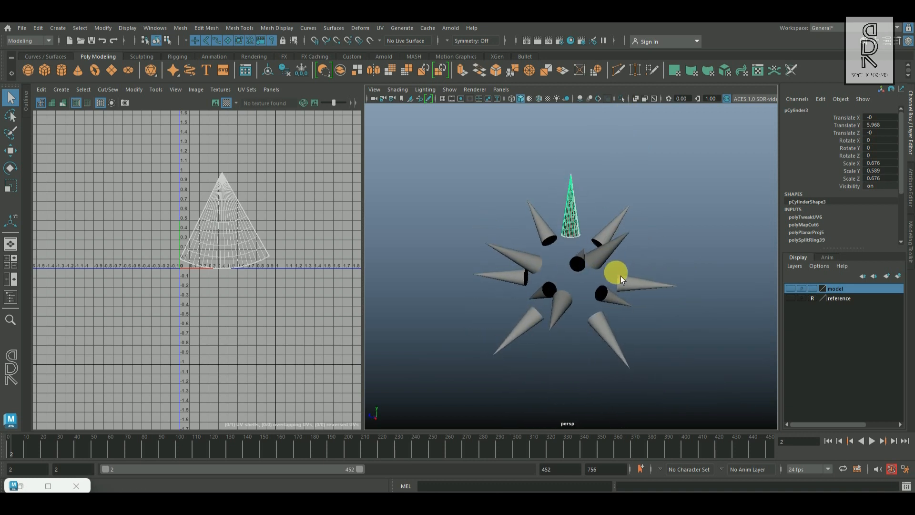
{"action": "left_click_drag", "start_coordinate": [622, 279], "coordinate": [646, 321]}
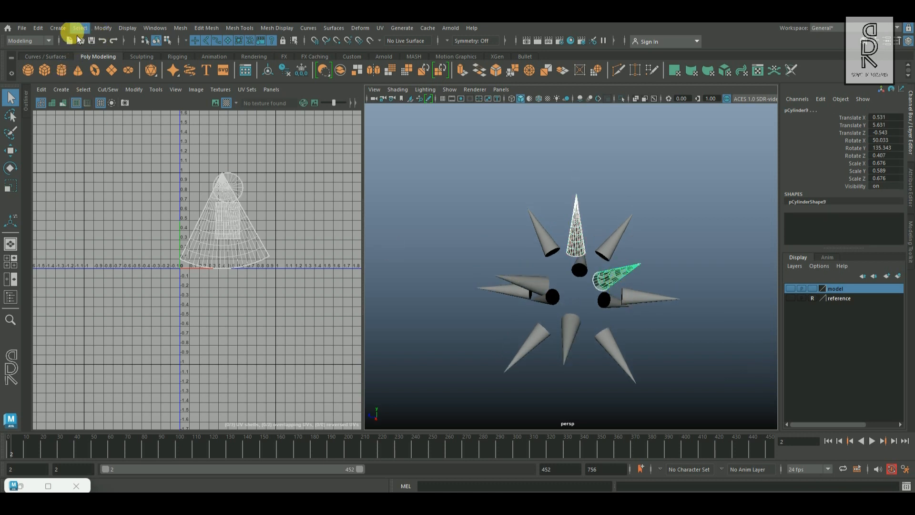
{"action": "left_click", "coordinate": [181, 27]}
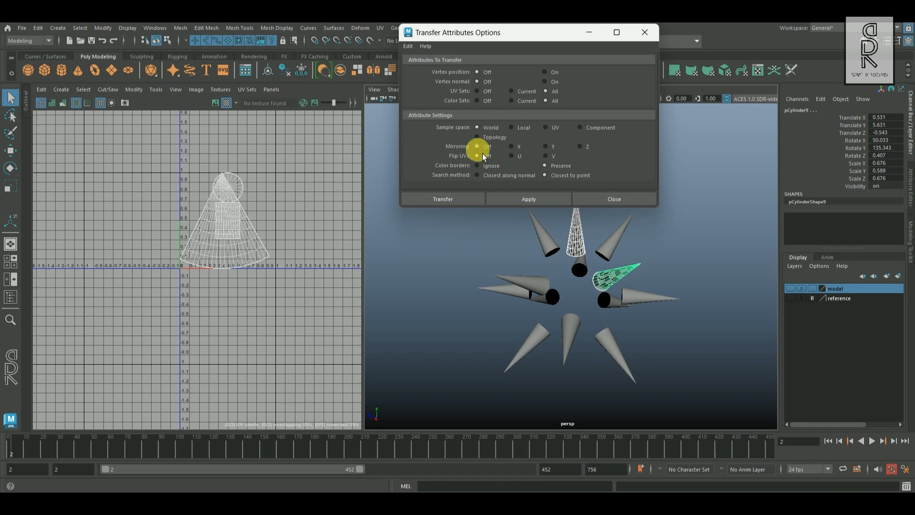
{"action": "left_click", "coordinate": [477, 137]}
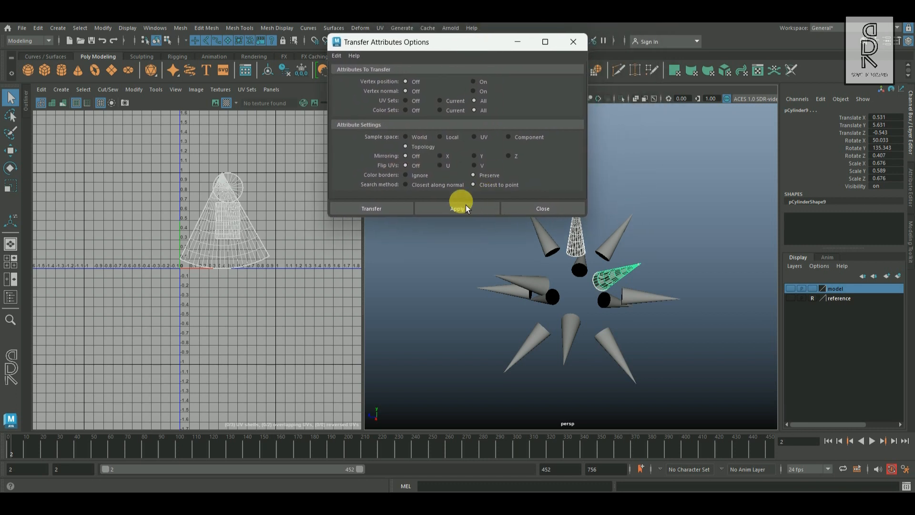
Step: Apply the UV transfer to each of the other spike cones around the sphere in turn
{"action": "left_click", "coordinate": [457, 209]}
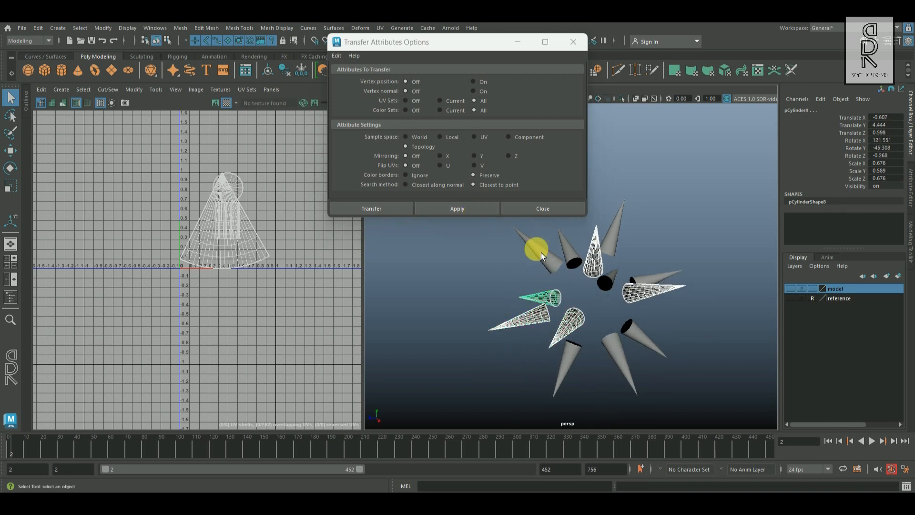
{"action": "left_click", "coordinate": [457, 209]}
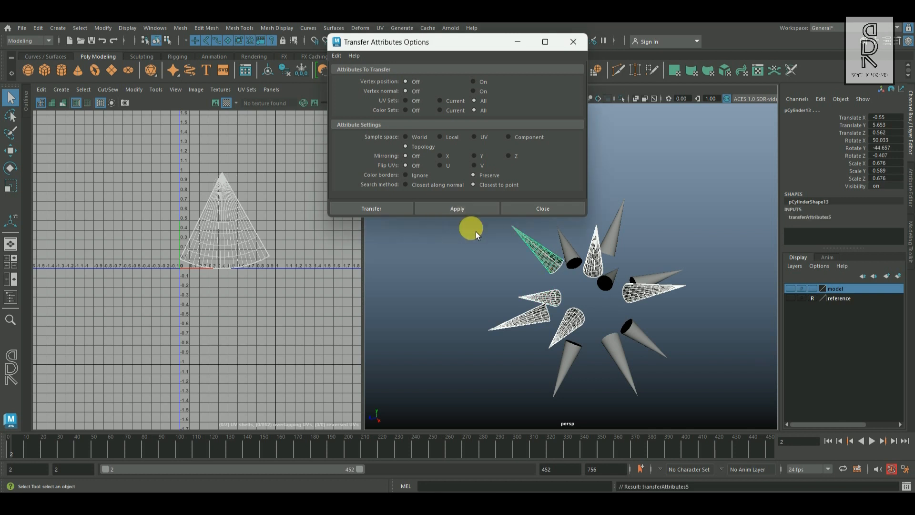
{"action": "left_click", "coordinate": [646, 283]}
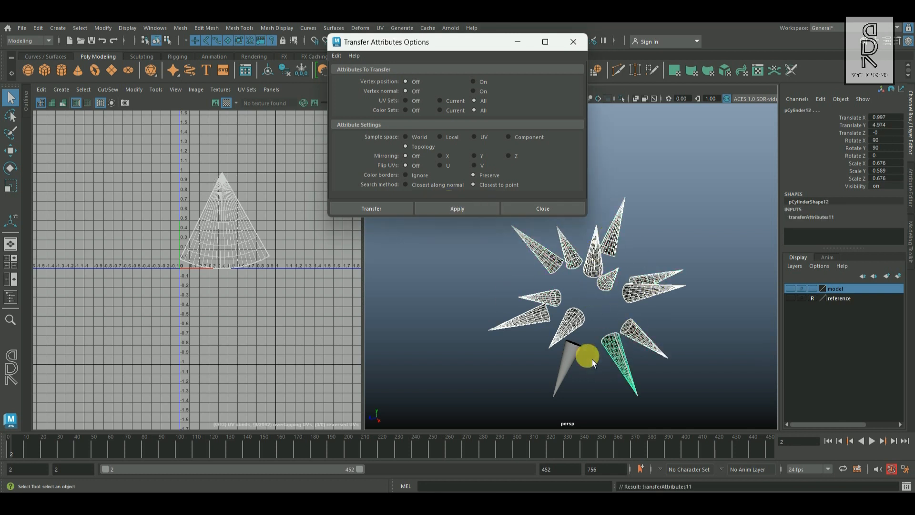
{"action": "left_click", "coordinate": [541, 209]}
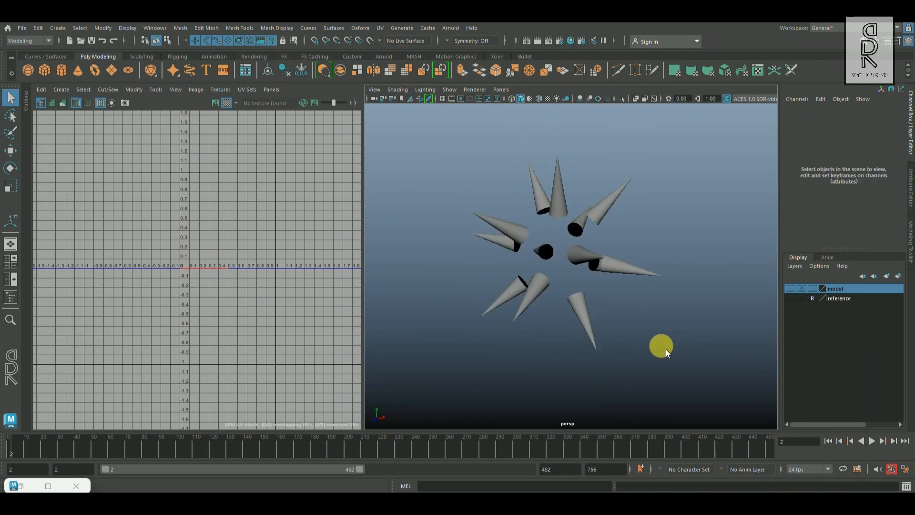
Step: Delete the spikes' construction history via Edit > Delete by Type > History
{"action": "left_click", "coordinate": [37, 28]}
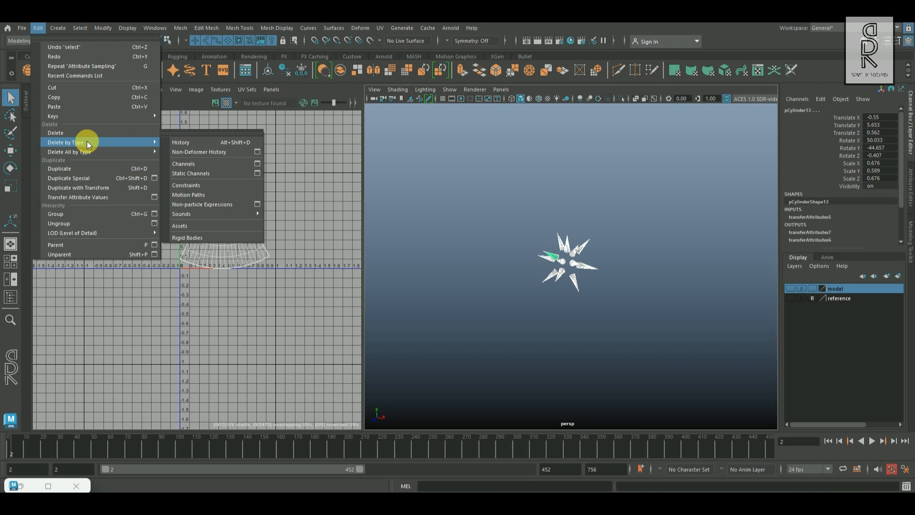
{"action": "left_click", "coordinate": [180, 142]}
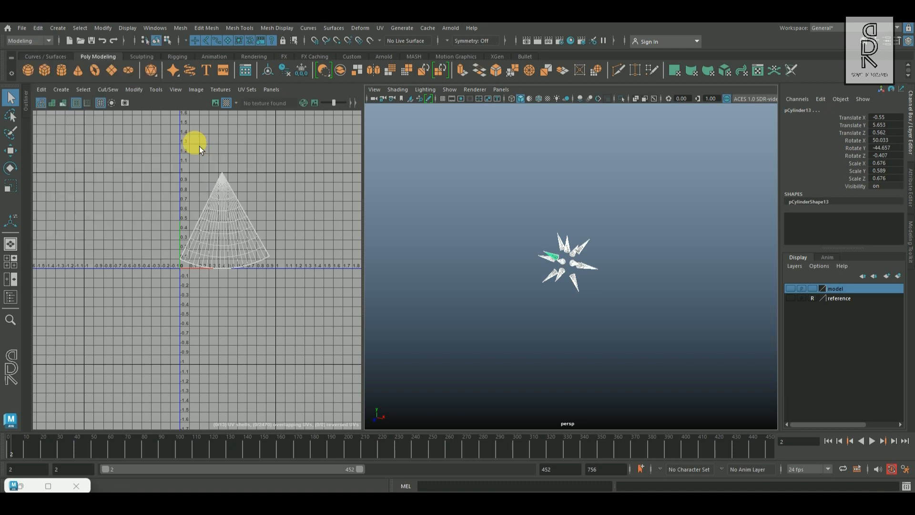
{"action": "left_click", "coordinate": [37, 28]}
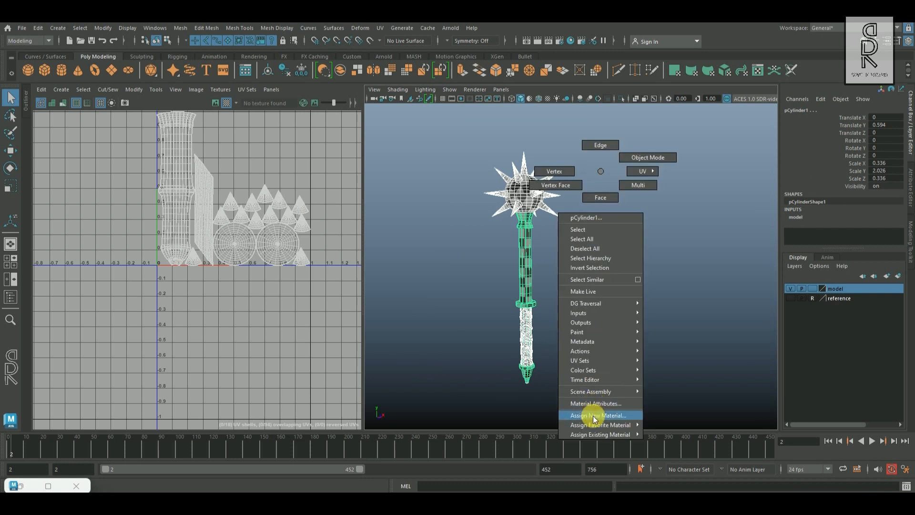
Step: Assign a new Lambert material to the mace with a Checker node as its color map
{"action": "left_click", "coordinate": [600, 415]}
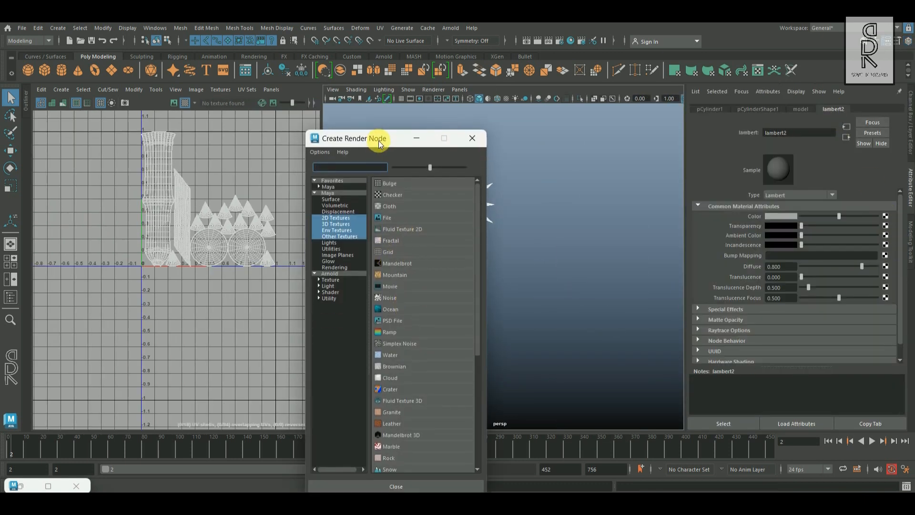
{"action": "type", "text": "checker"}
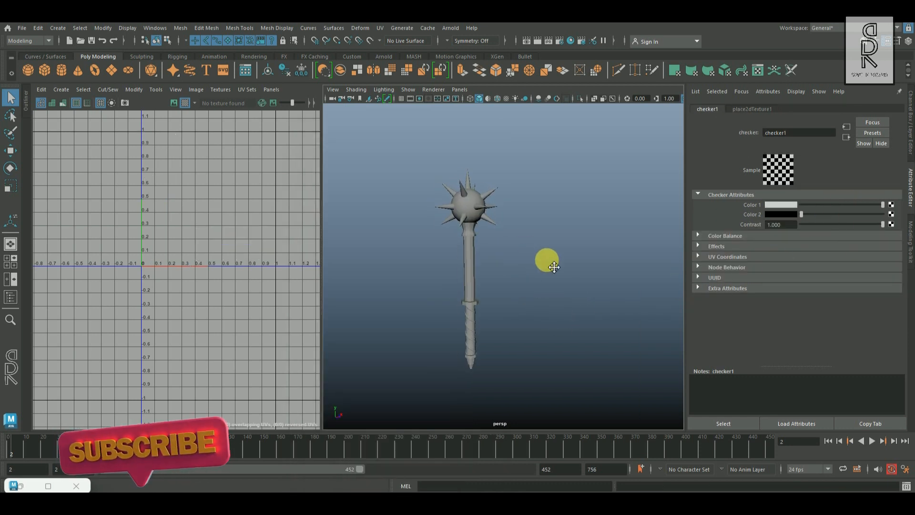
{"action": "left_click", "coordinate": [752, 109]}
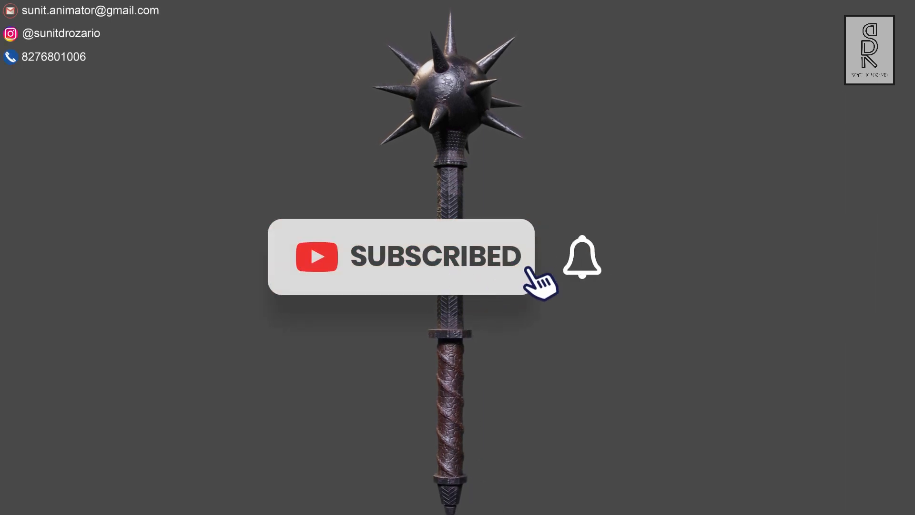
{"action": "left_click", "coordinate": [582, 256]}
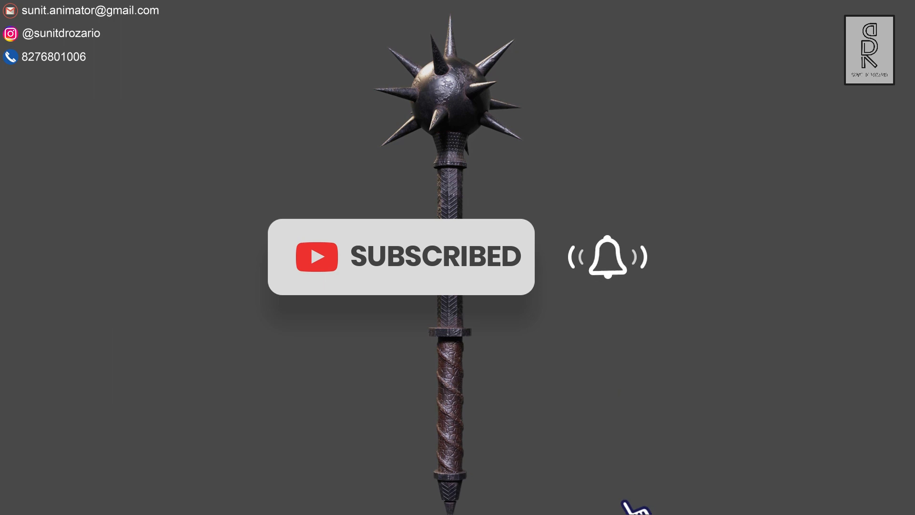